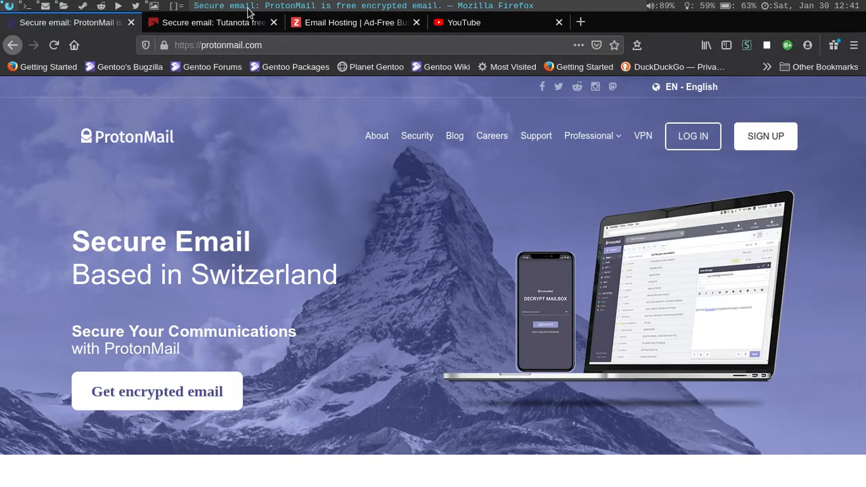
{"action": "mouse_move", "coordinate": [100, 160]}
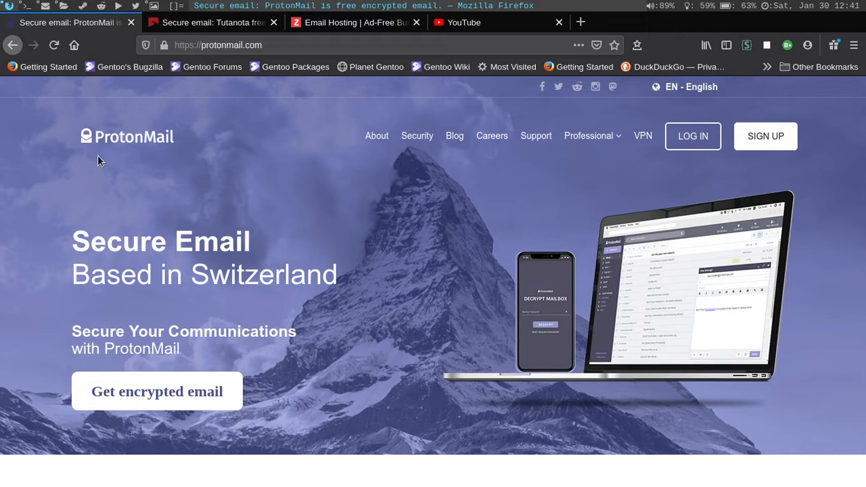
{"action": "mouse_move", "coordinate": [193, 291]}
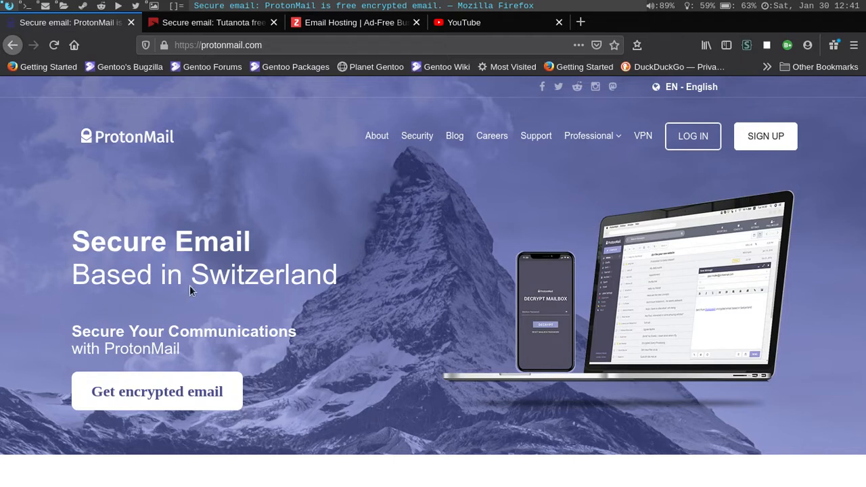
{"action": "mouse_move", "coordinate": [315, 291]}
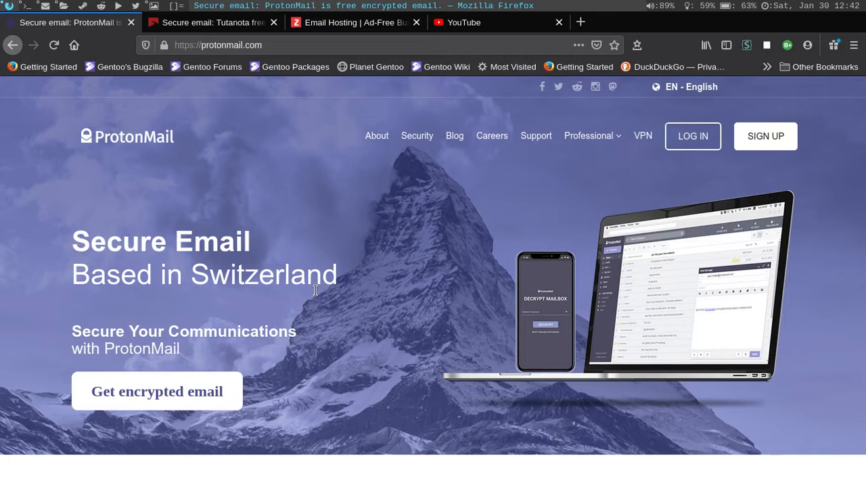
{"action": "mouse_move", "coordinate": [219, 226]}
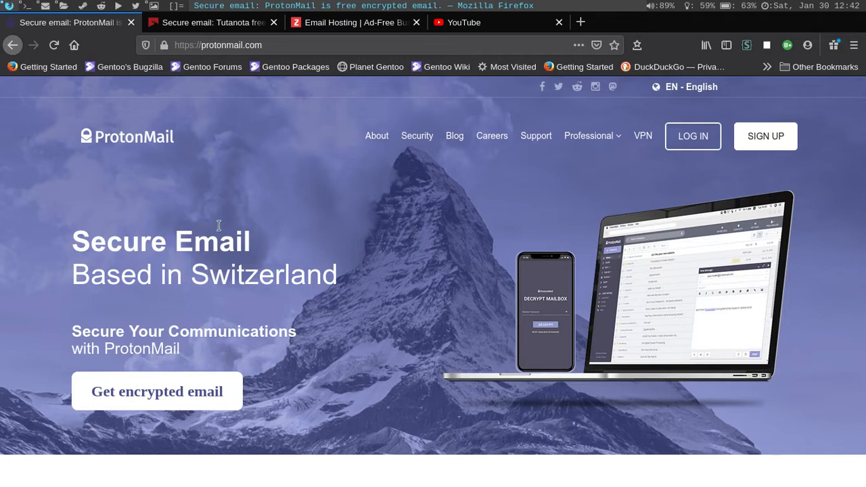
- Scroll up and down through the ProtonMail home page
{"action": "scroll", "scroll_direction": "down", "scroll_amount": 3}
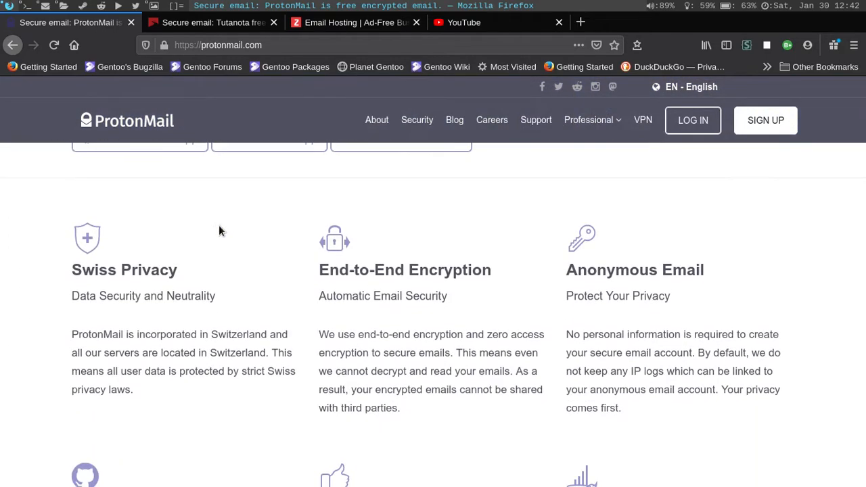
{"action": "scroll", "scroll_direction": "down", "scroll_amount": 3}
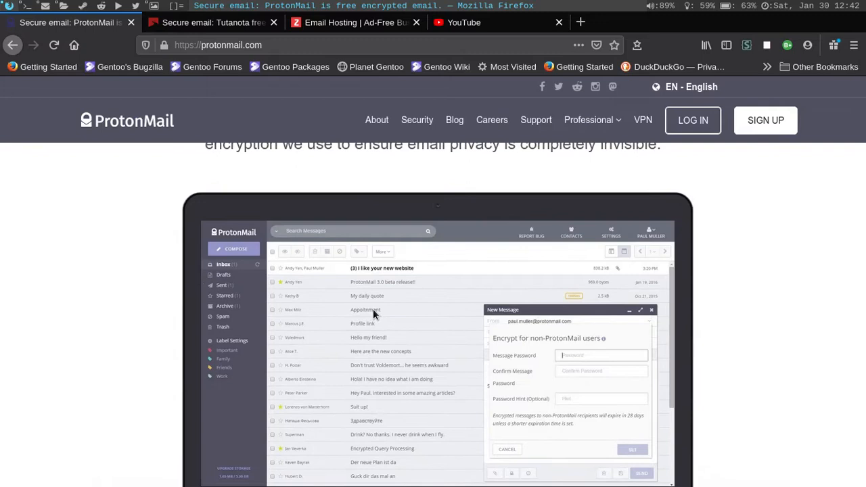
{"action": "mouse_move", "coordinate": [55, 247]}
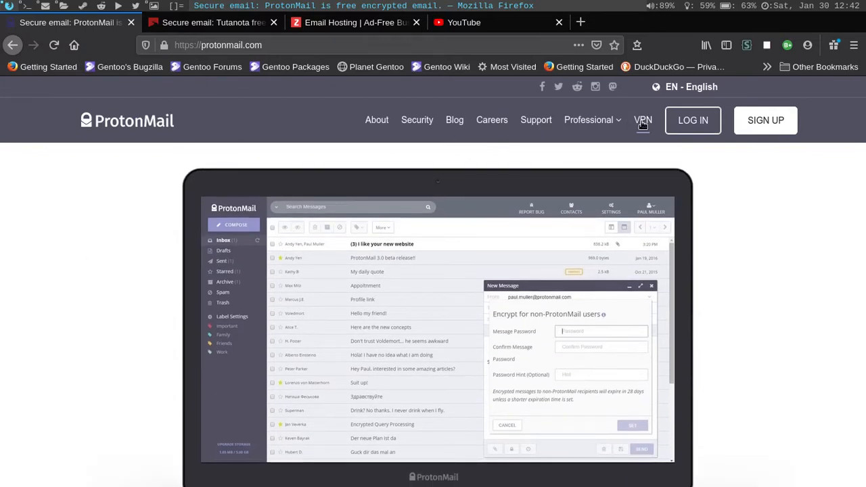
{"action": "mouse_move", "coordinate": [643, 120]}
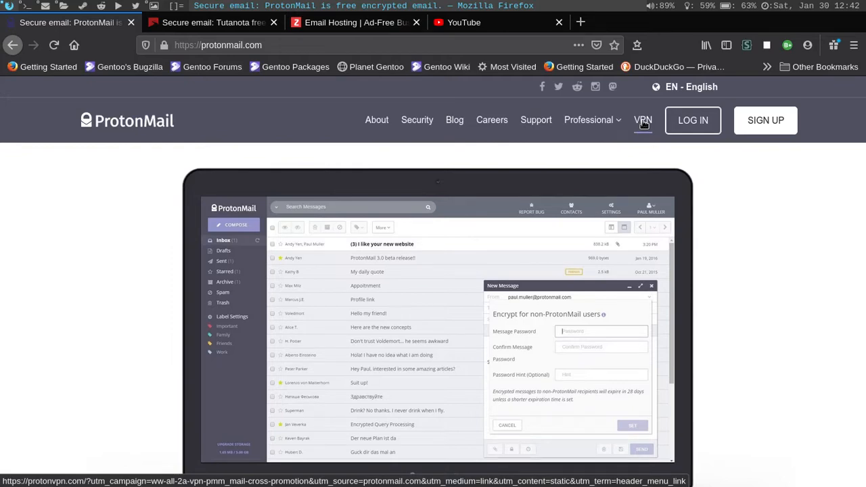
{"action": "scroll", "scroll_direction": "down", "scroll_amount": 3}
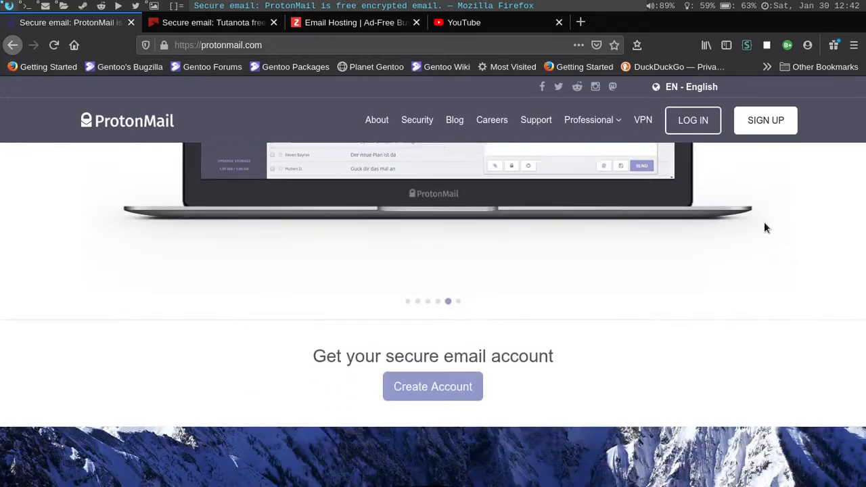
{"action": "scroll", "scroll_direction": "down", "scroll_amount": 3}
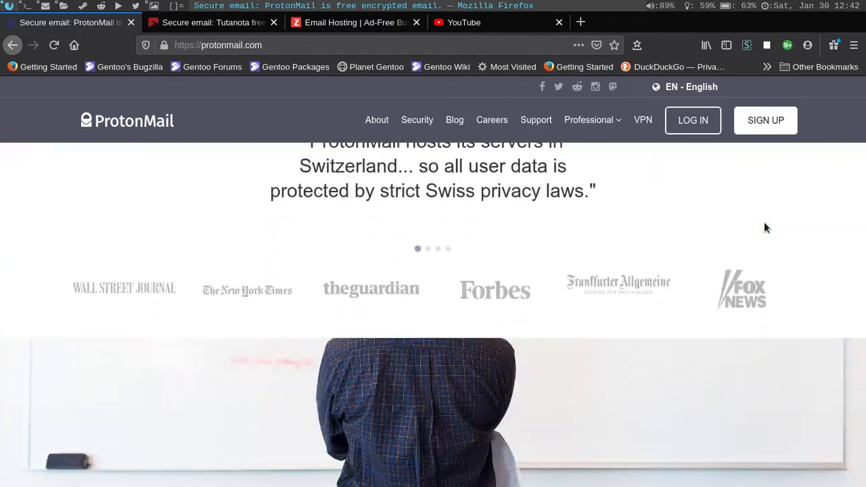
{"action": "scroll", "scroll_direction": "down", "scroll_amount": 3}
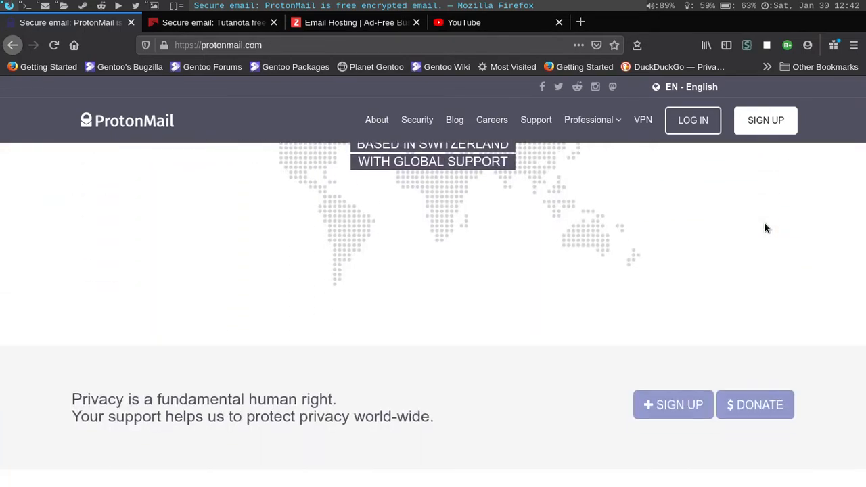
{"action": "scroll", "scroll_direction": "up", "scroll_amount": 3}
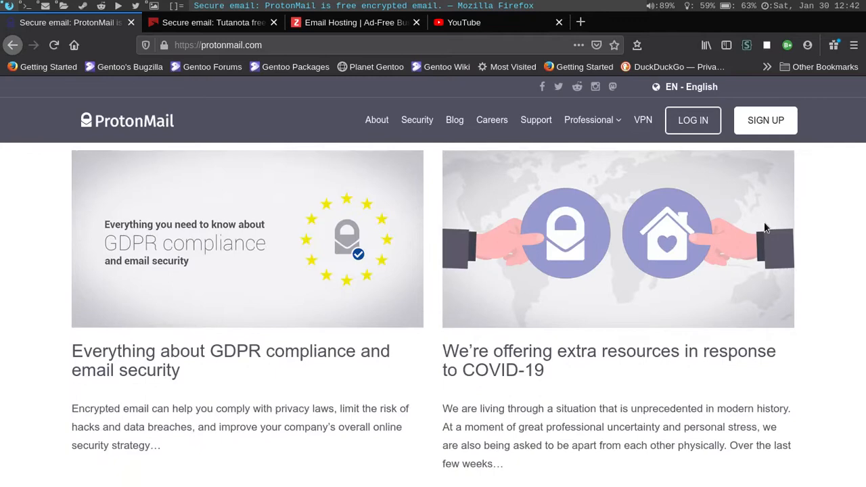
{"action": "scroll", "scroll_direction": "down", "scroll_amount": 3}
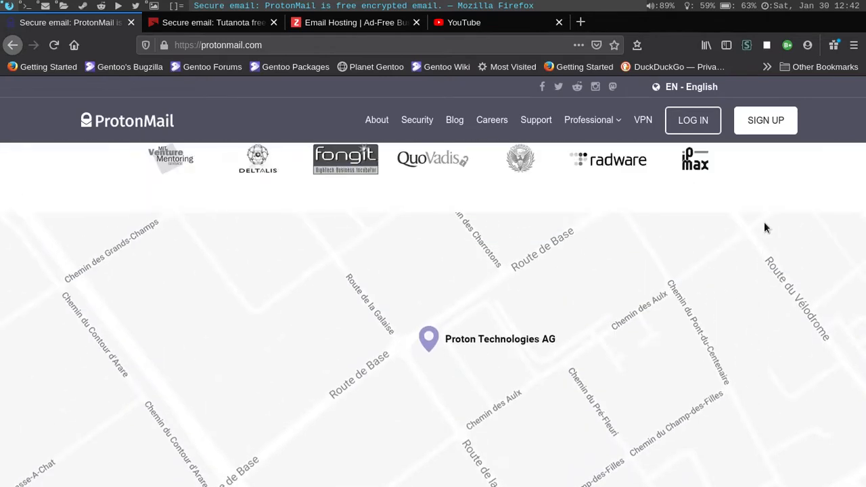
{"action": "scroll", "scroll_direction": "down", "scroll_amount": 3}
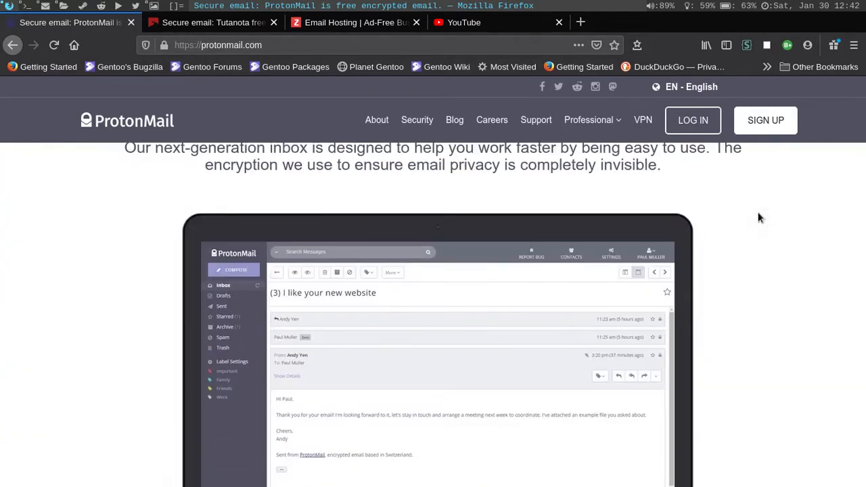
{"action": "scroll", "scroll_direction": "up", "scroll_amount": 3}
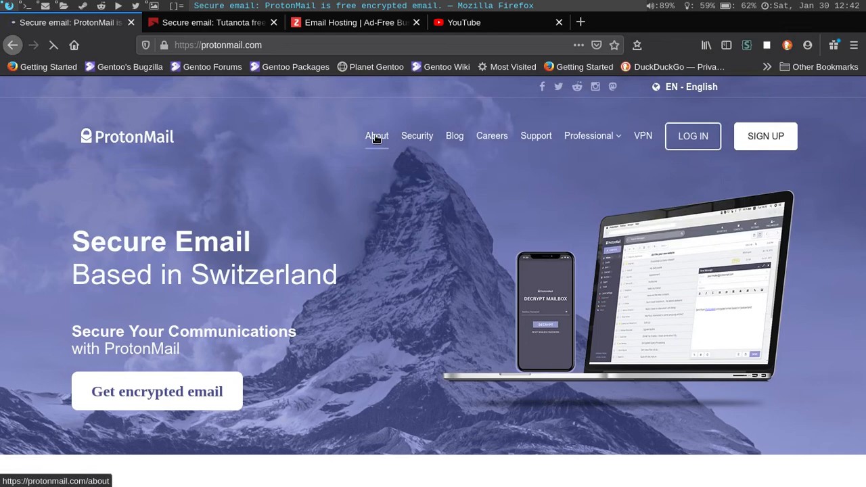
- Open ProtonMail's About page and scroll through its leadership profiles
{"action": "left_click", "coordinate": [376, 135]}
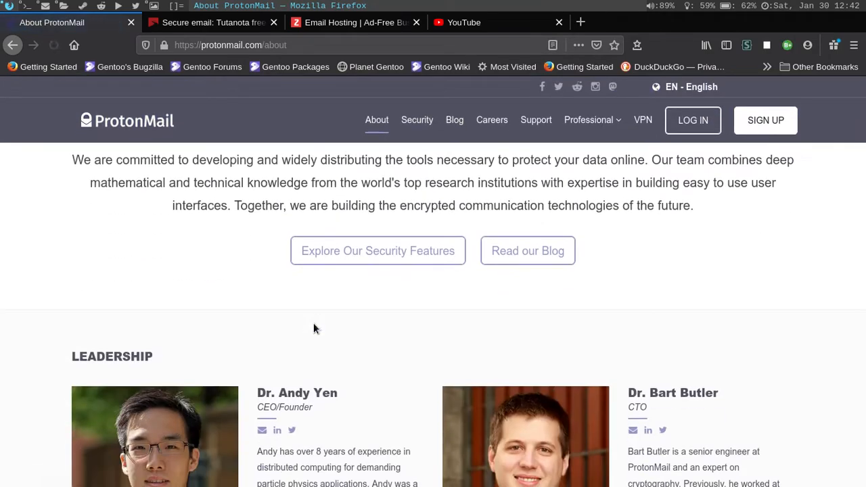
{"action": "scroll", "scroll_direction": "down", "scroll_amount": 3}
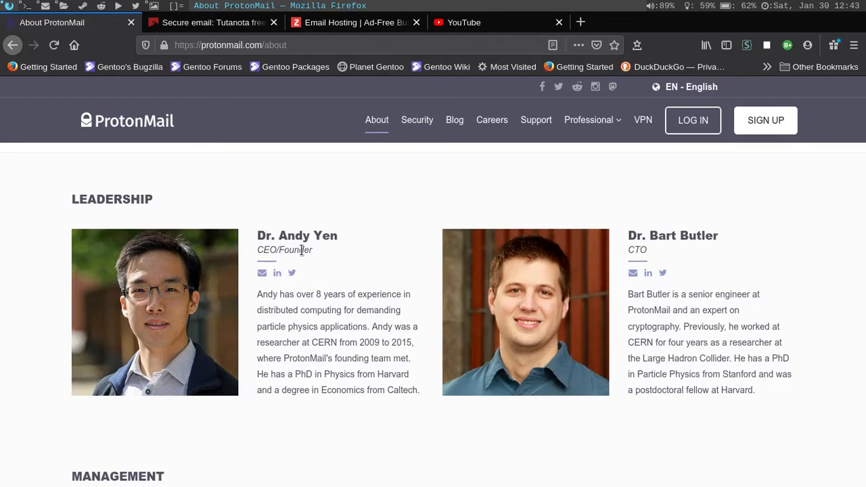
{"action": "scroll", "scroll_direction": "down", "scroll_amount": 3}
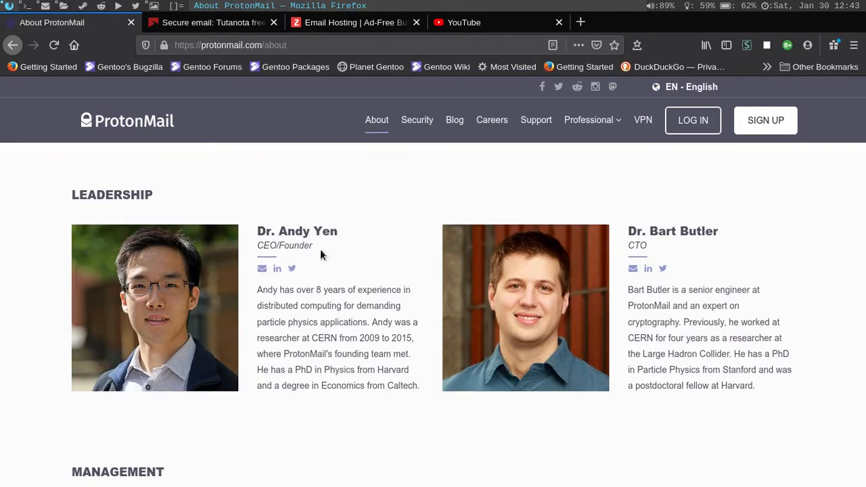
{"action": "scroll", "scroll_direction": "down", "scroll_amount": 3}
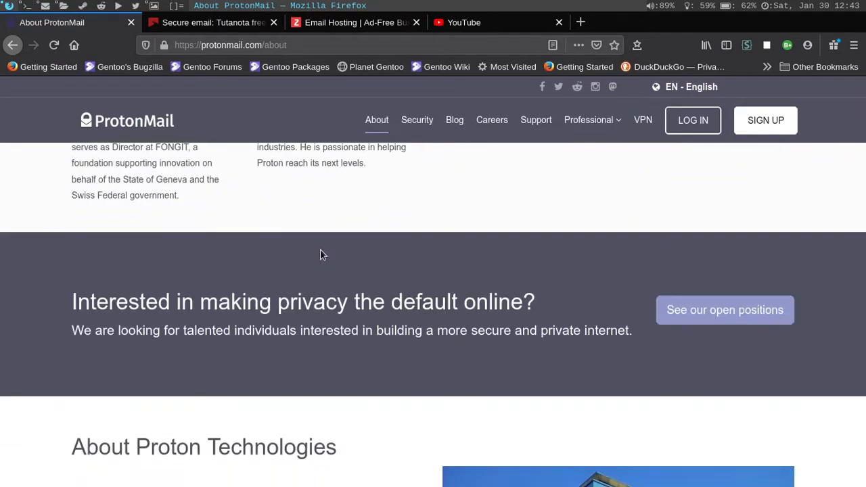
{"action": "scroll", "scroll_direction": "down", "scroll_amount": 3}
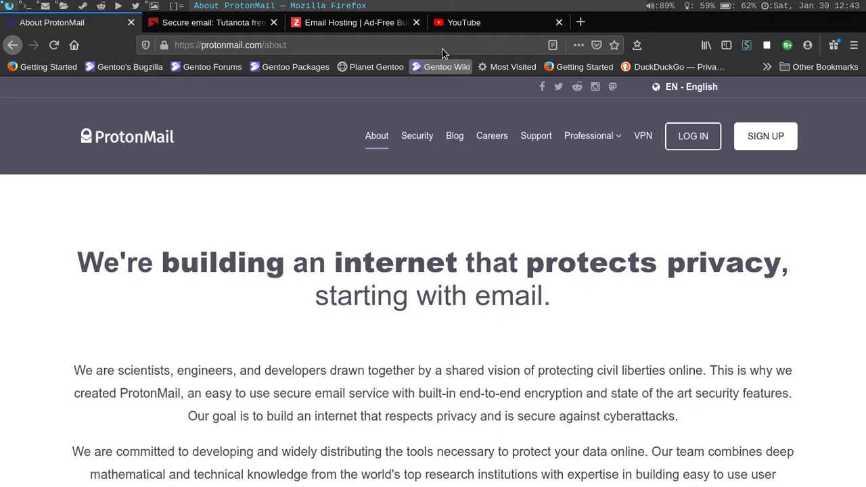
{"action": "mouse_move", "coordinate": [352, 37]}
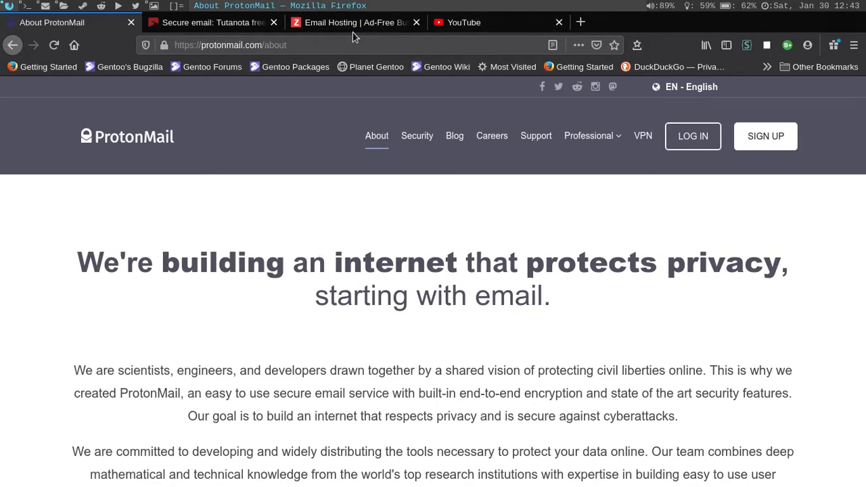
- Switch to the 'Email Hosting | Ad-Free Business Email Hosting - Zoho Mail' tab
{"action": "left_click", "coordinate": [351, 22]}
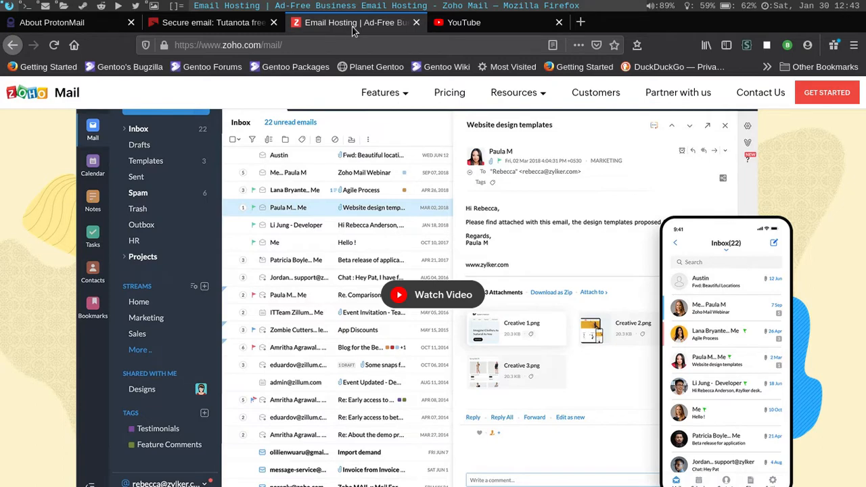
{"action": "mouse_move", "coordinate": [360, 257]}
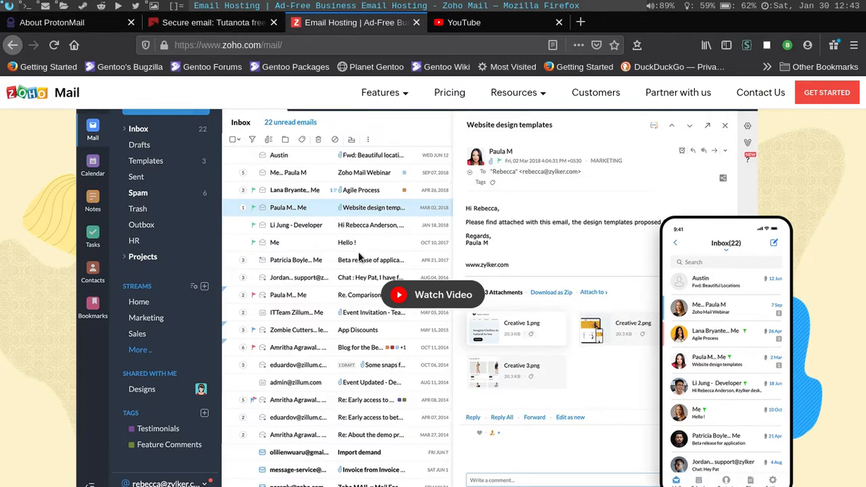
{"action": "mouse_move", "coordinate": [348, 271]}
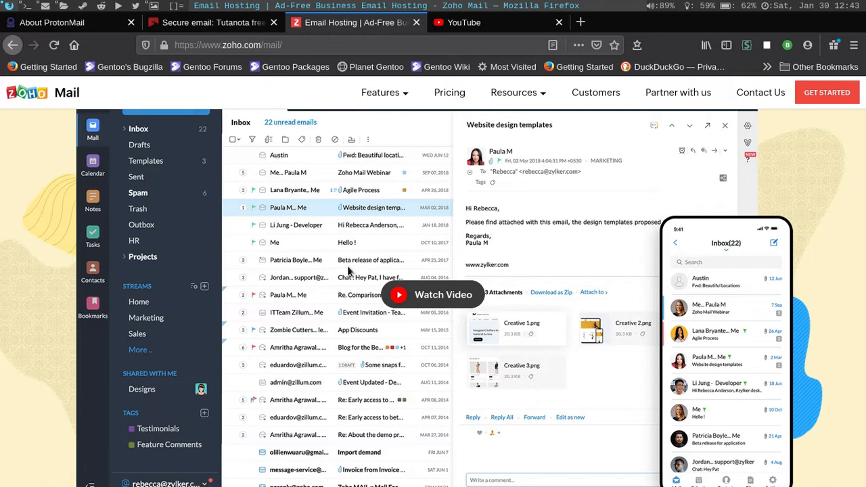
{"action": "mouse_move", "coordinate": [92, 193]}
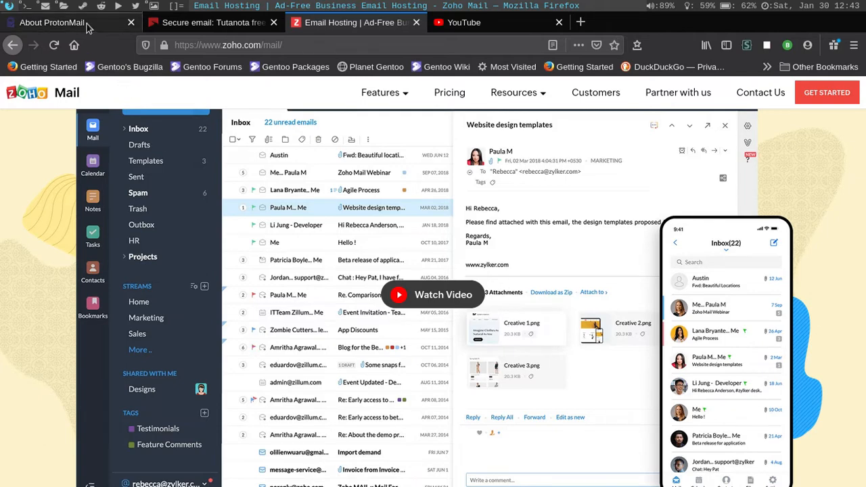
{"action": "left_click", "coordinate": [51, 22]}
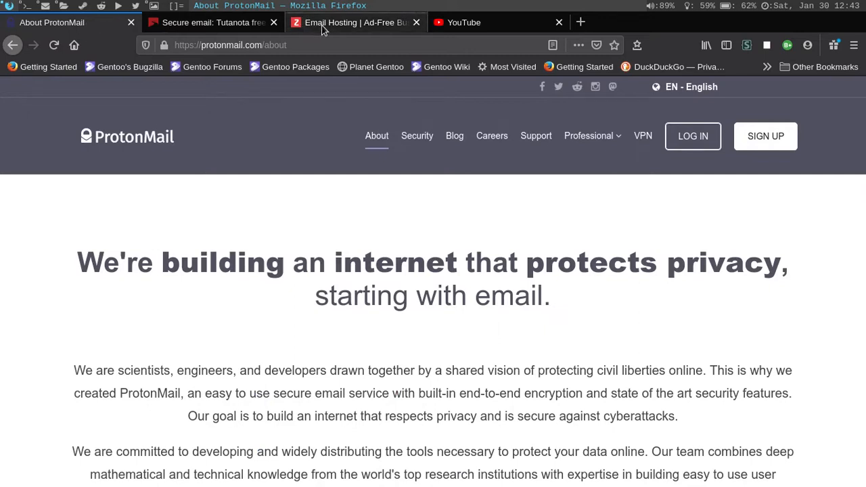
{"action": "mouse_move", "coordinate": [355, 22]}
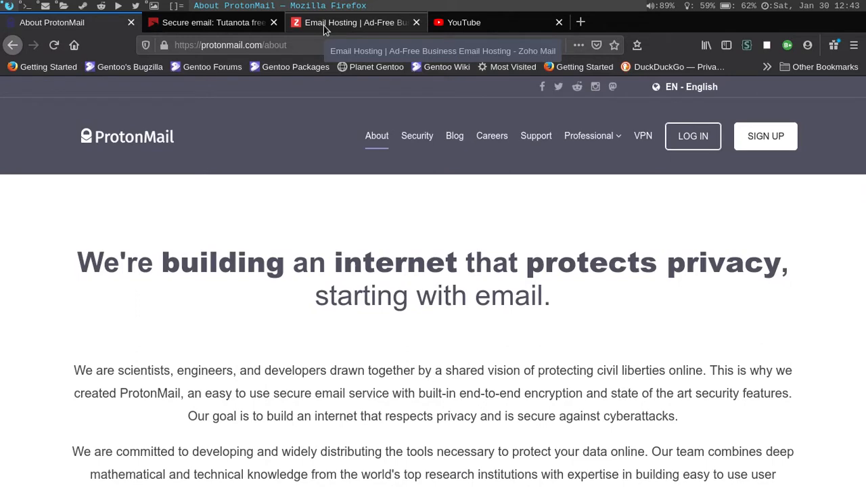
{"action": "left_click", "coordinate": [355, 22]}
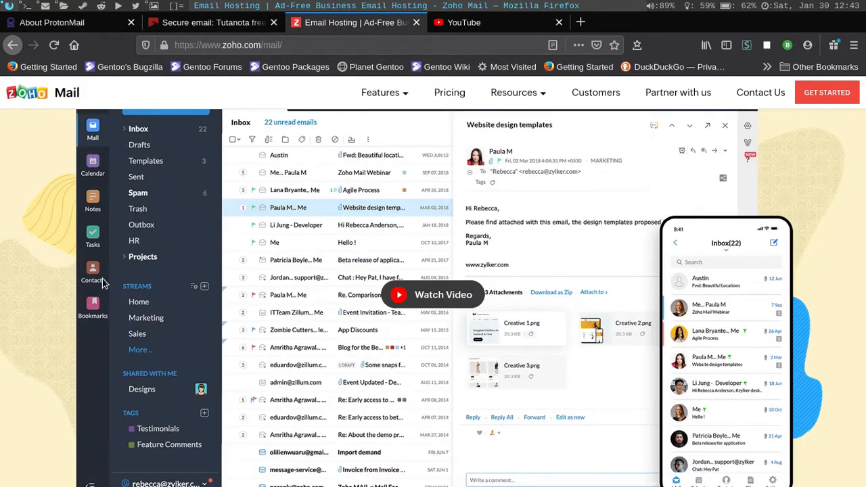
{"action": "mouse_move", "coordinate": [325, 241]}
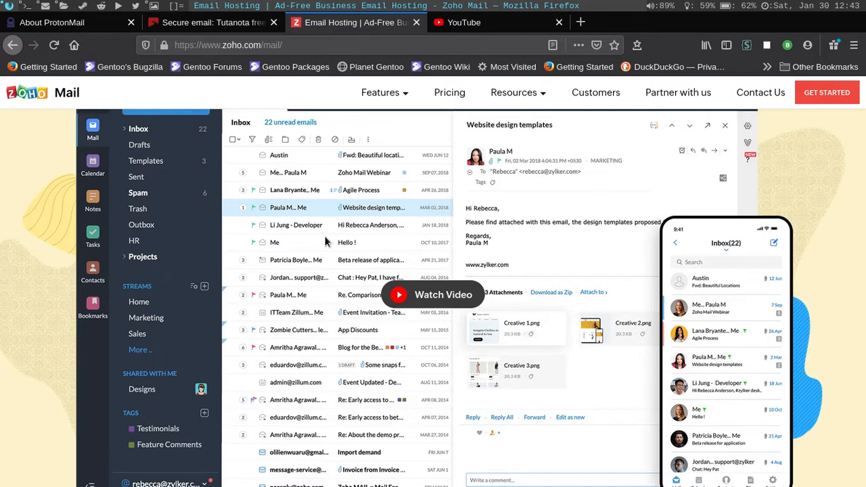
{"action": "scroll", "scroll_direction": "down", "scroll_amount": 3}
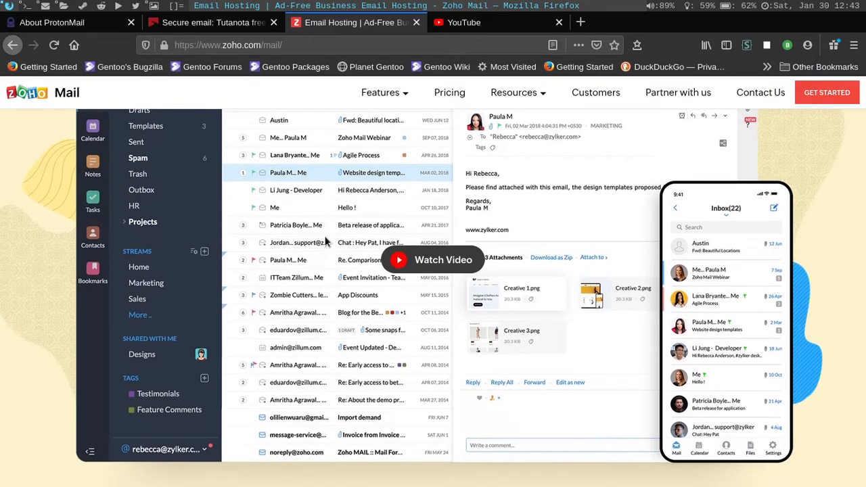
{"action": "scroll", "scroll_direction": "down", "scroll_amount": 3}
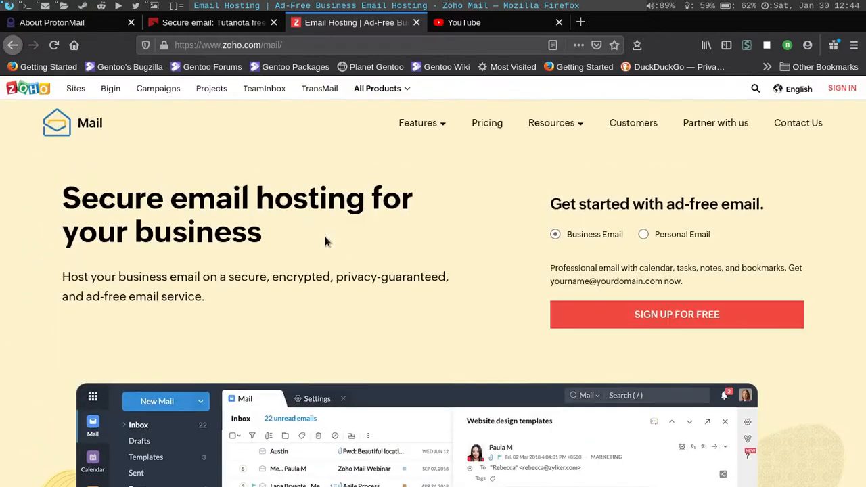
{"action": "scroll", "scroll_direction": "down", "scroll_amount": 3}
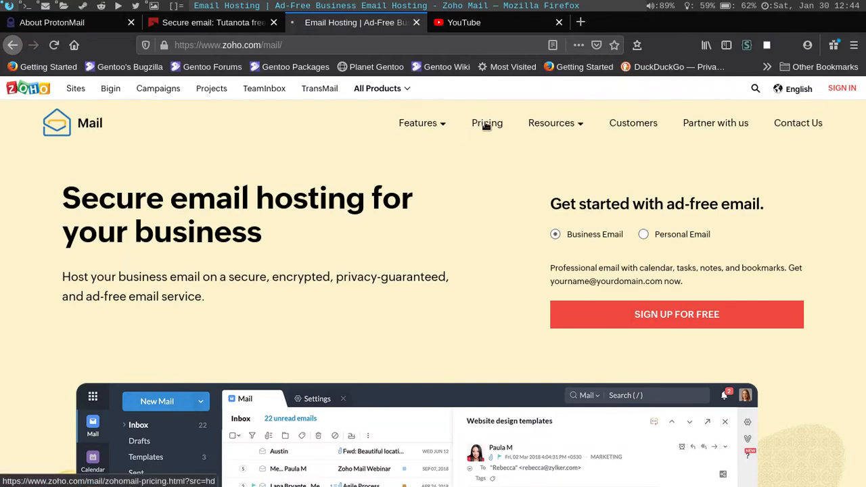
- Open Zoho Mail's pricing page and scroll through the plans
{"action": "left_click", "coordinate": [486, 123]}
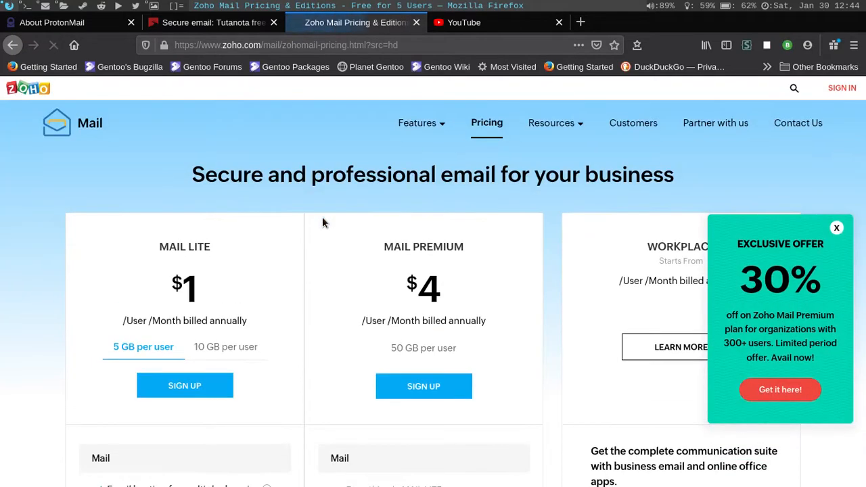
{"action": "scroll", "scroll_direction": "down", "scroll_amount": 3}
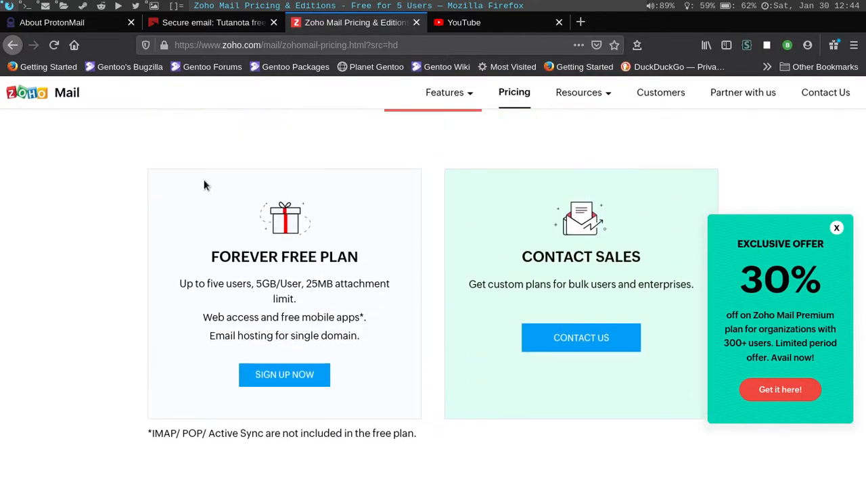
{"action": "scroll", "scroll_direction": "down", "scroll_amount": 3}
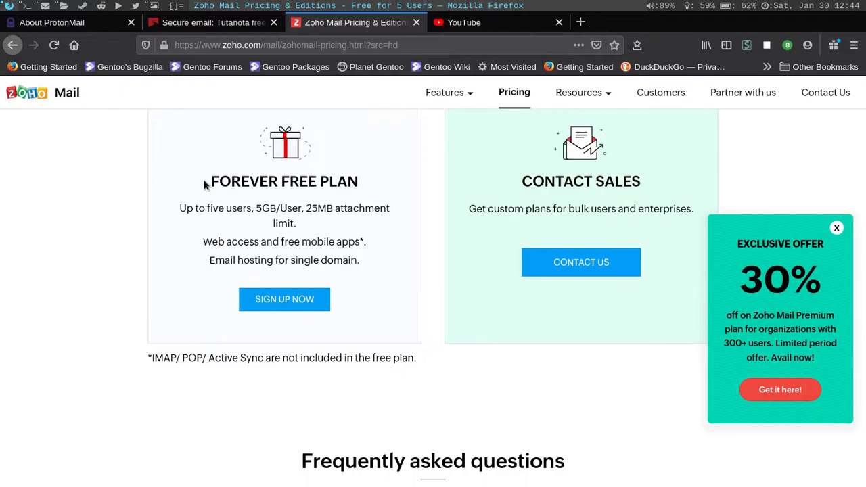
{"action": "scroll", "scroll_direction": "down", "scroll_amount": 3}
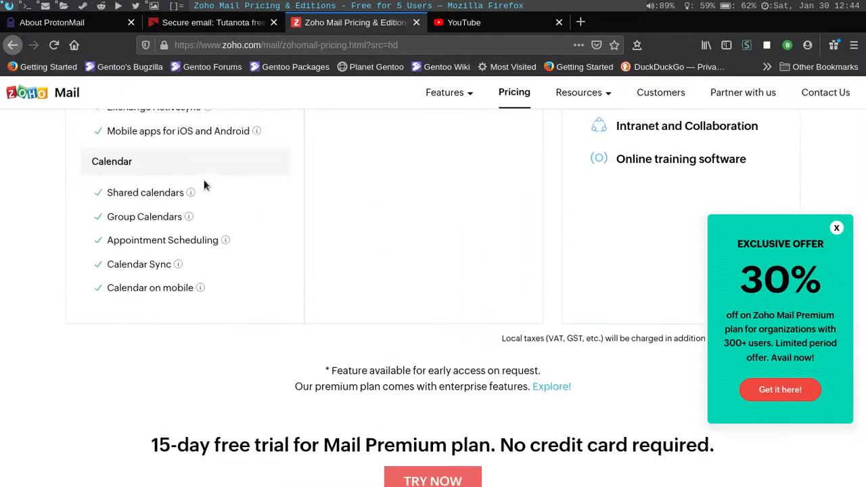
{"action": "scroll", "scroll_direction": "up", "scroll_amount": 3}
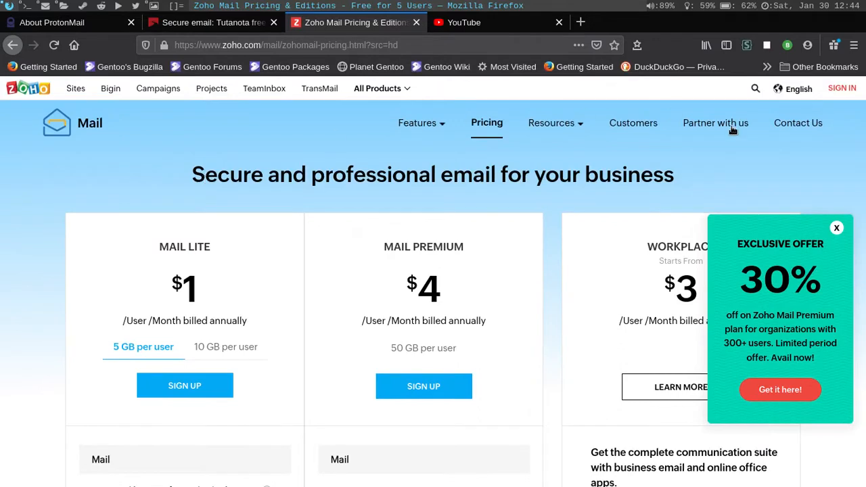
- Close the 30% off Exclusive Offer and scroll down the Mail Lite and Premium feature lists
{"action": "left_click", "coordinate": [837, 228]}
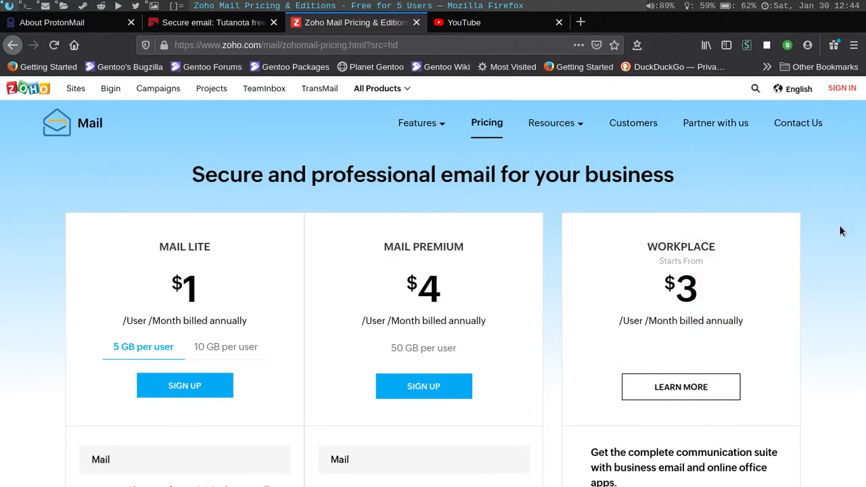
{"action": "mouse_move", "coordinate": [264, 232]}
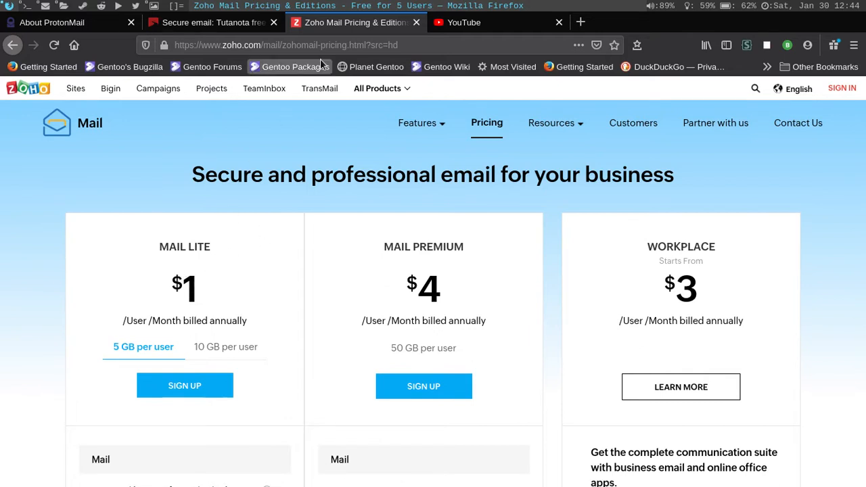
{"action": "scroll", "scroll_direction": "down", "scroll_amount": 3}
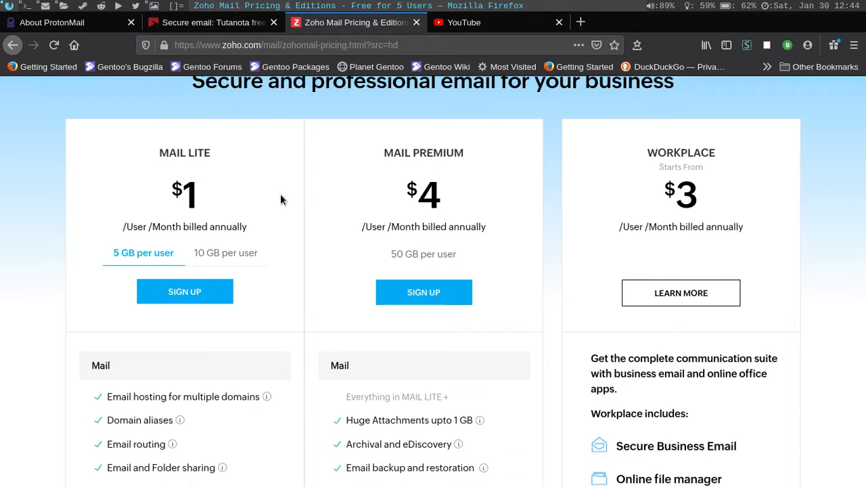
{"action": "scroll", "scroll_direction": "down", "scroll_amount": 3}
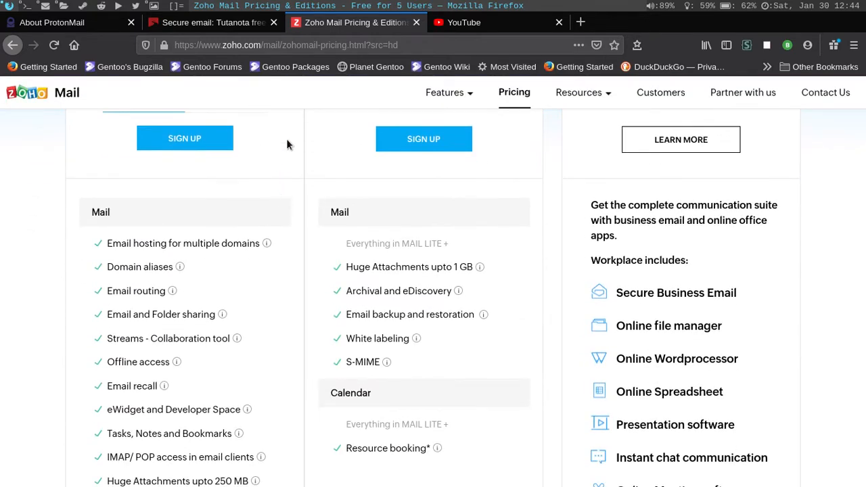
- Switch to the Tutanota home page tab and go to its pricing page
{"action": "left_click", "coordinate": [210, 23]}
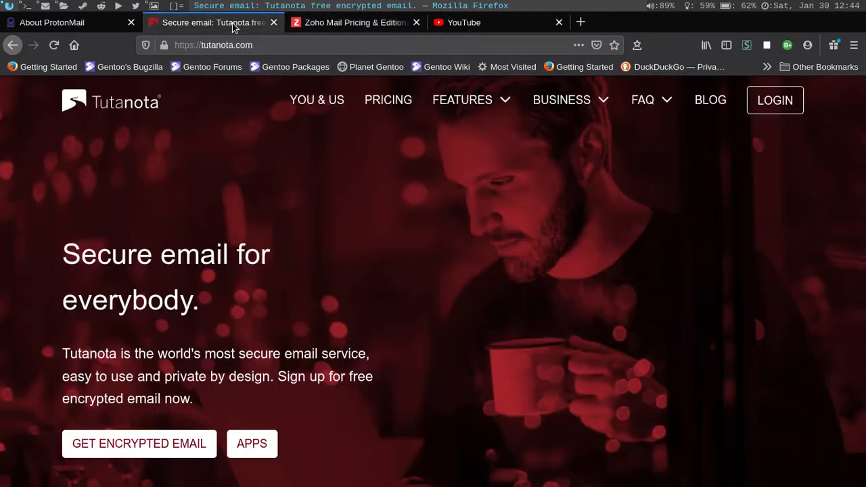
{"action": "mouse_move", "coordinate": [408, 228]}
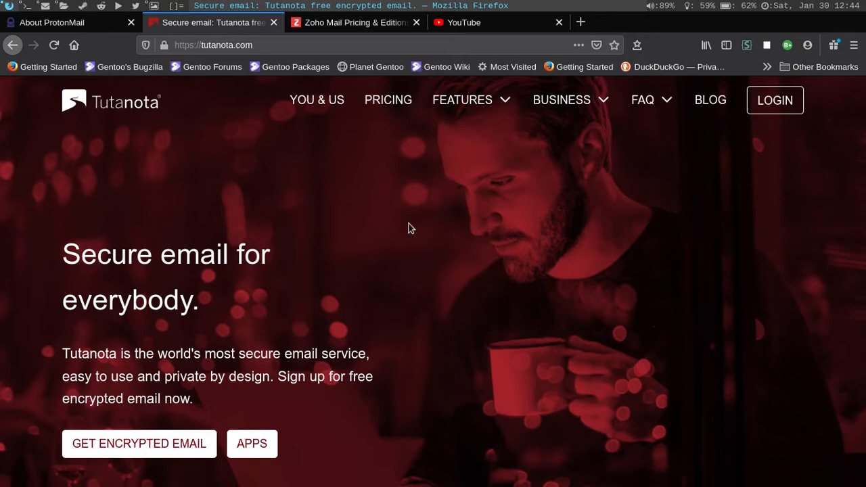
{"action": "mouse_move", "coordinate": [423, 247]}
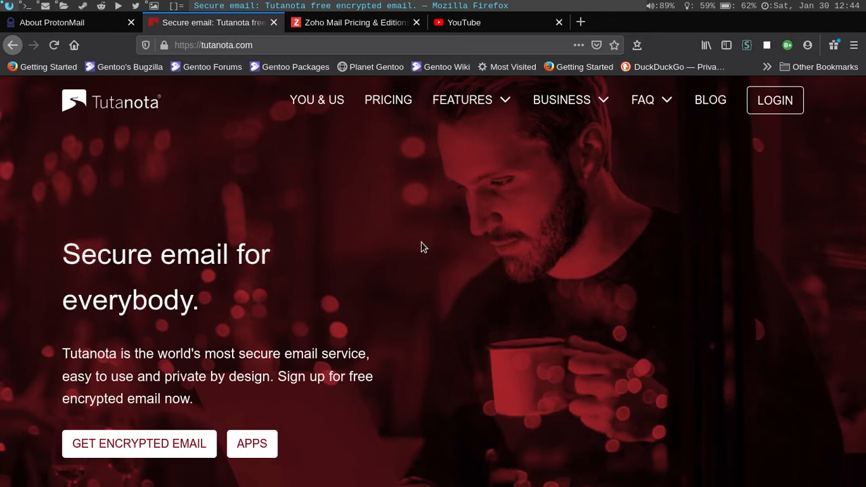
{"action": "left_click", "coordinate": [388, 99]}
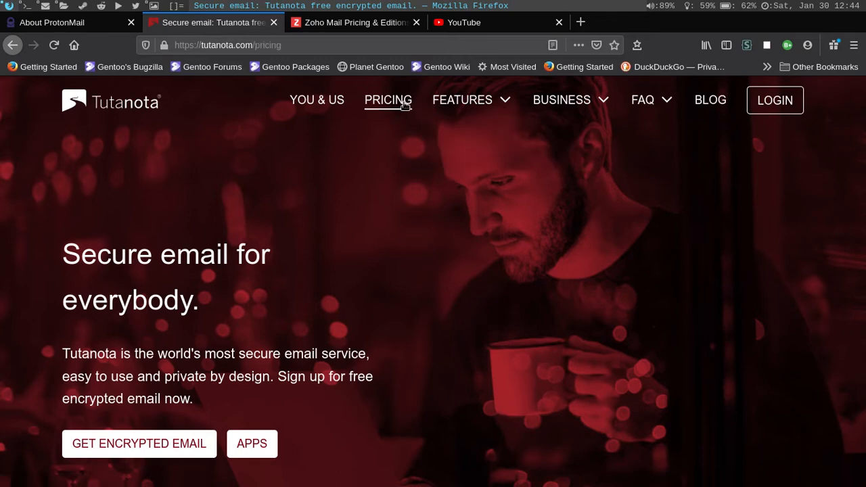
- Load Tutanota's pricing page and scroll to the Free (€0), Premium (€12) and Teams (€48) plans
{"action": "left_click", "coordinate": [388, 100]}
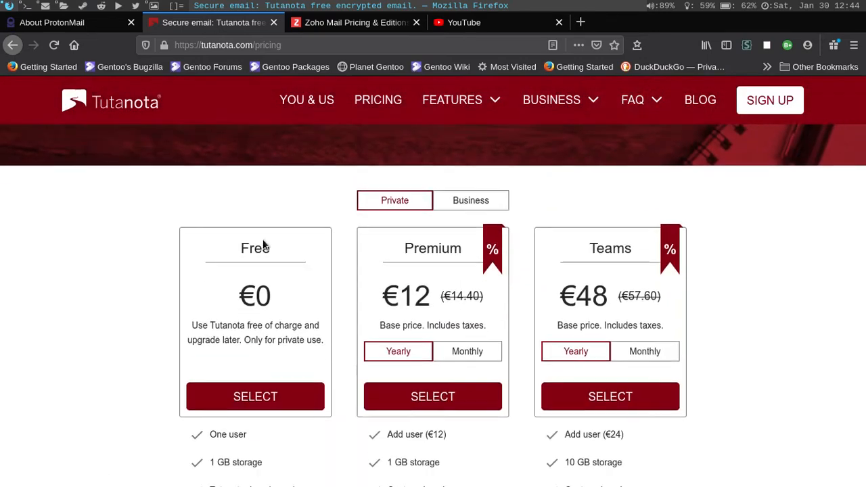
{"action": "scroll", "scroll_direction": "down", "scroll_amount": 3}
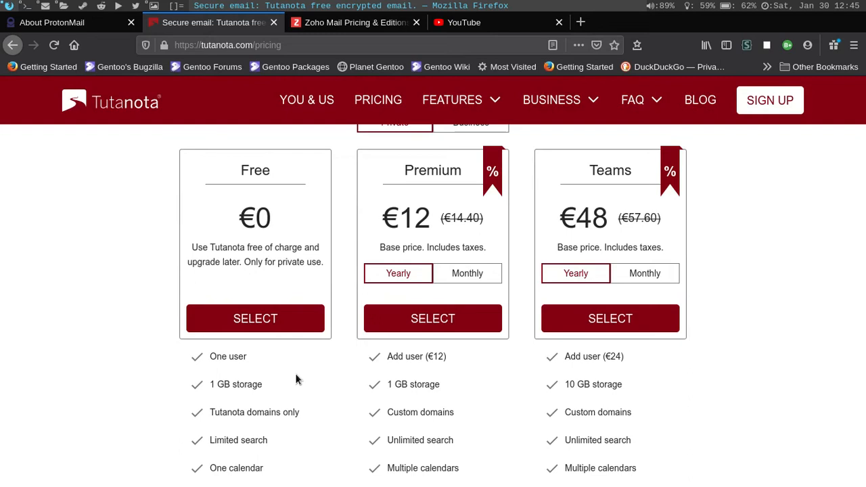
{"action": "mouse_move", "coordinate": [340, 406]}
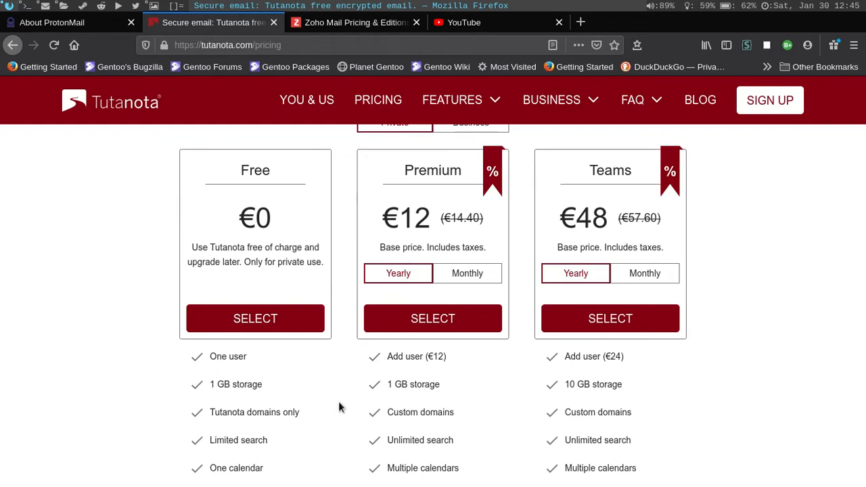
{"action": "scroll", "scroll_direction": "down", "scroll_amount": 3}
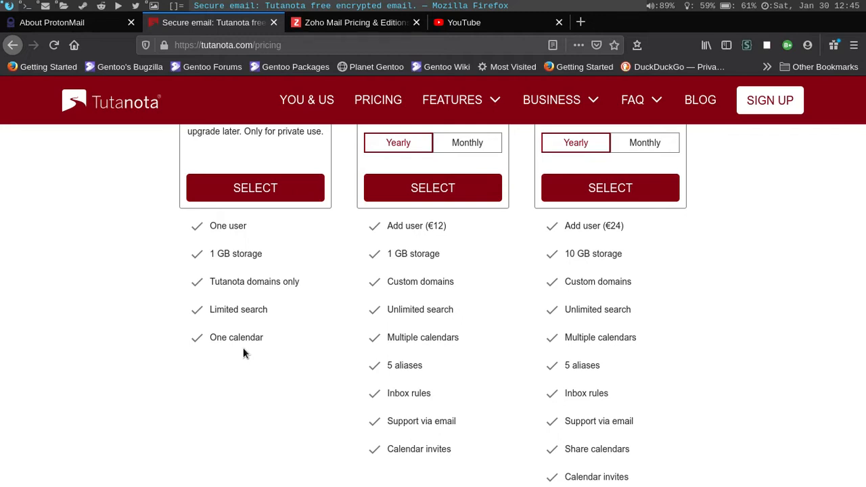
{"action": "mouse_move", "coordinate": [213, 259]}
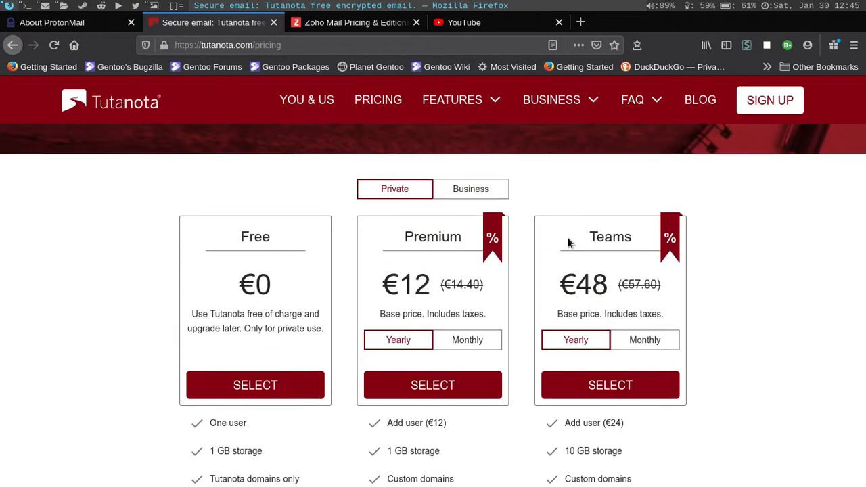
{"action": "mouse_move", "coordinate": [263, 208]}
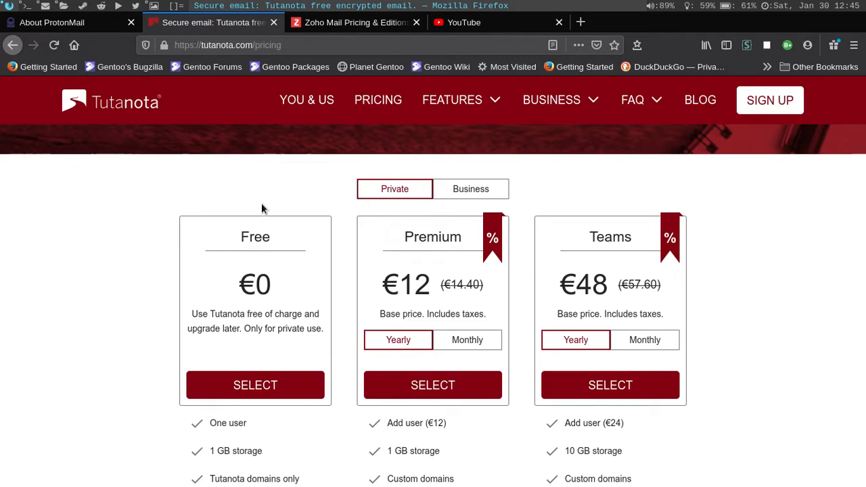
{"action": "mouse_move", "coordinate": [237, 216]}
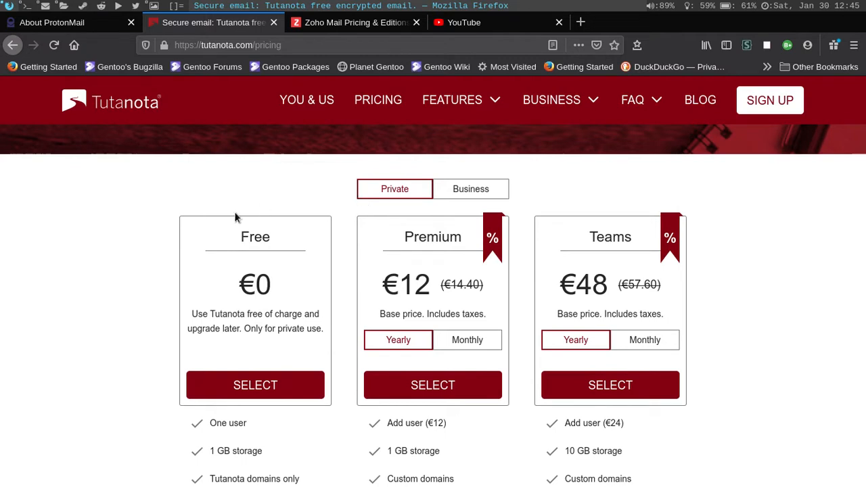
{"action": "mouse_move", "coordinate": [301, 188]}
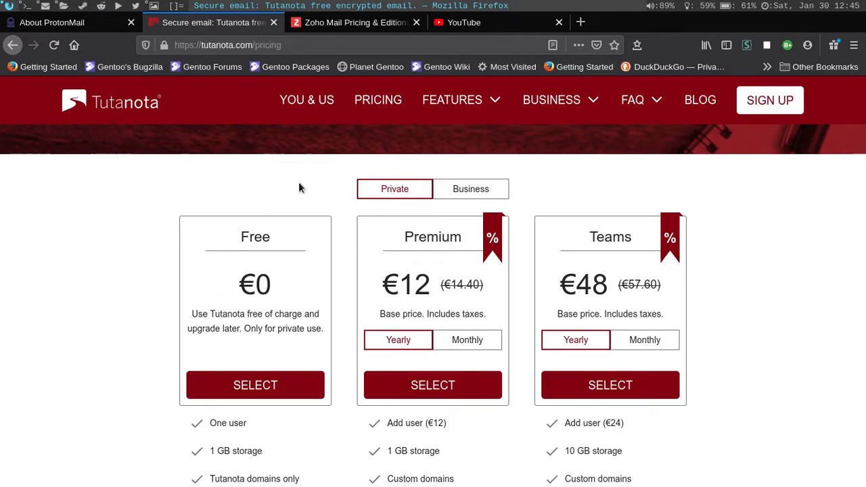
{"action": "mouse_move", "coordinate": [511, 253]}
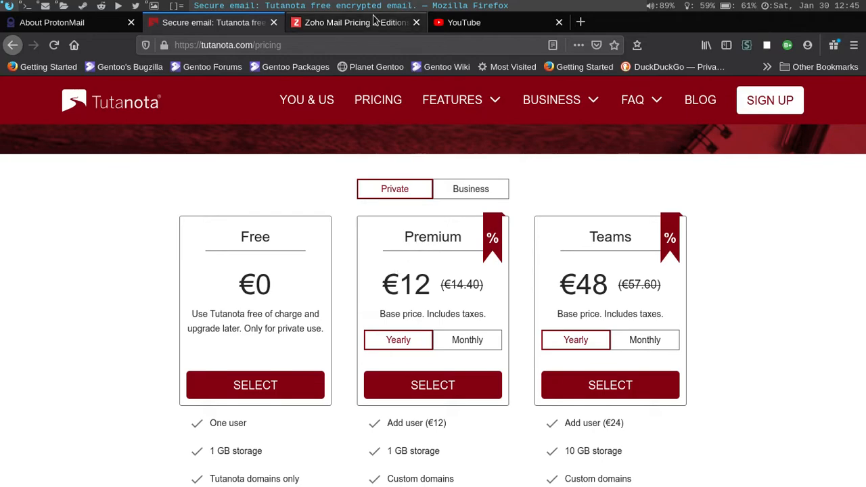
- Scroll down to the plan feature lists, comparing Teams' 10 GB storage with Premium's 1 GB
{"action": "scroll", "scroll_direction": "down", "scroll_amount": 3}
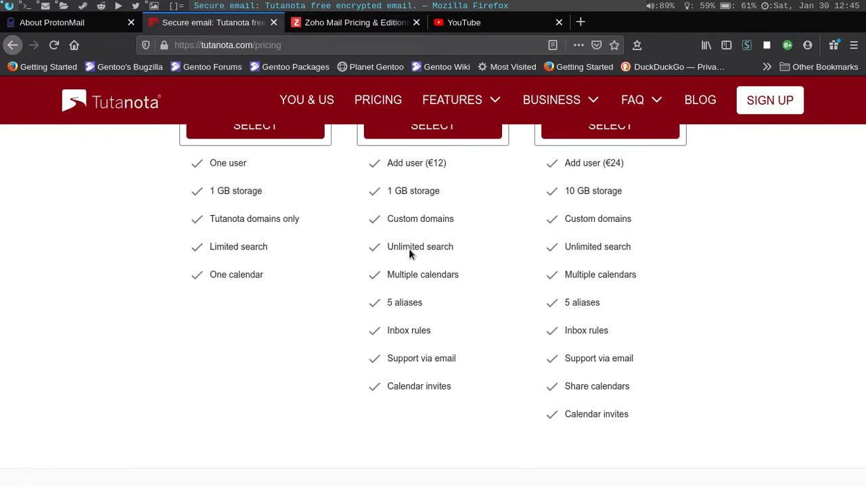
{"action": "mouse_move", "coordinate": [427, 312]}
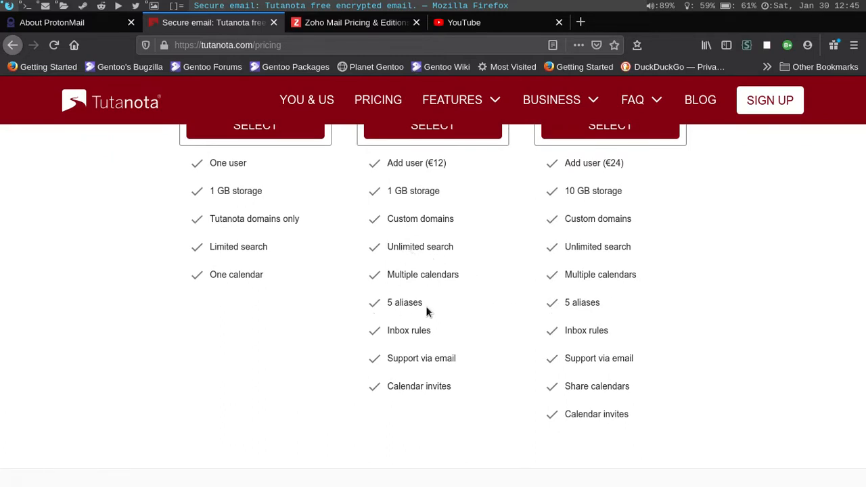
{"action": "mouse_move", "coordinate": [435, 312]}
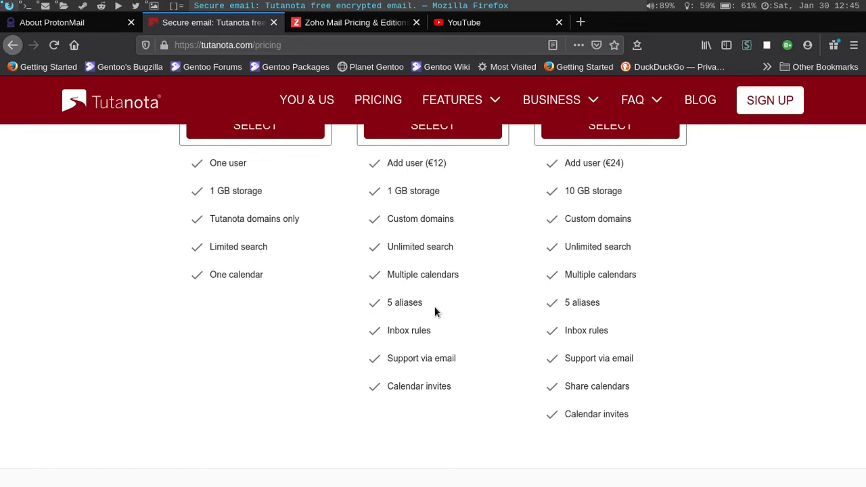
{"action": "scroll", "scroll_direction": "down", "scroll_amount": 3}
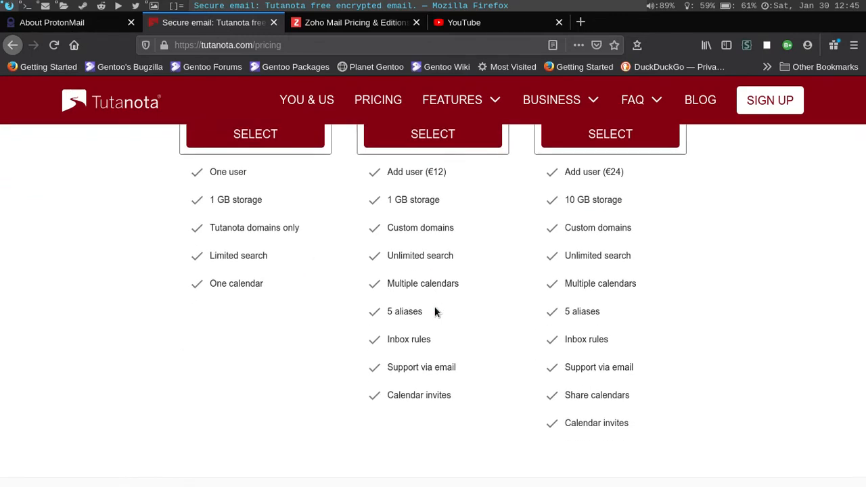
{"action": "mouse_move", "coordinate": [314, 190]}
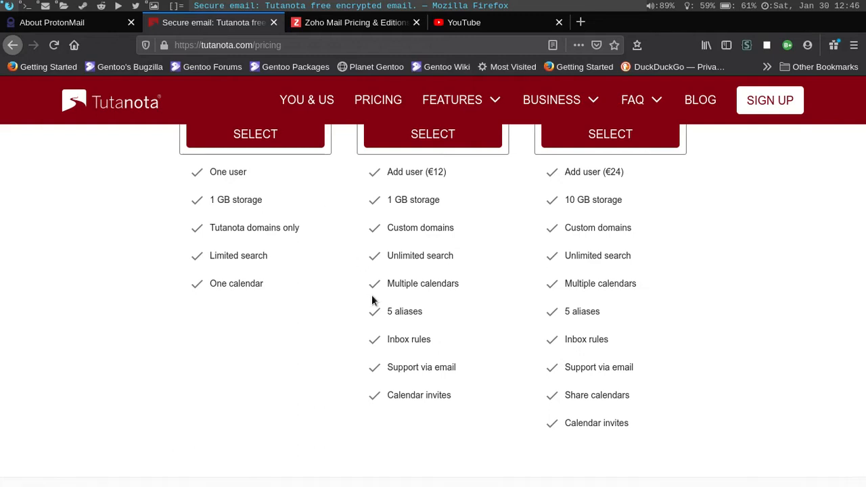
{"action": "mouse_move", "coordinate": [424, 283]}
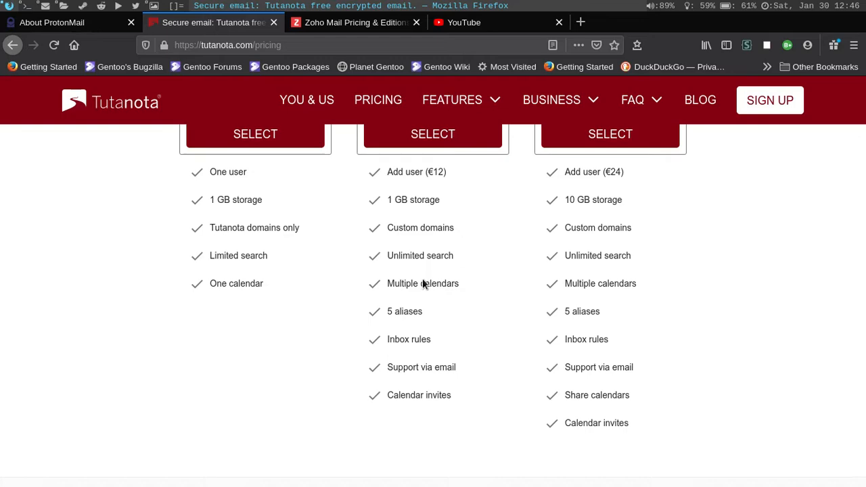
- Go back to the top of Tutanota's pricing page, showing the Save time and money banner
{"action": "left_click", "coordinate": [452, 99]}
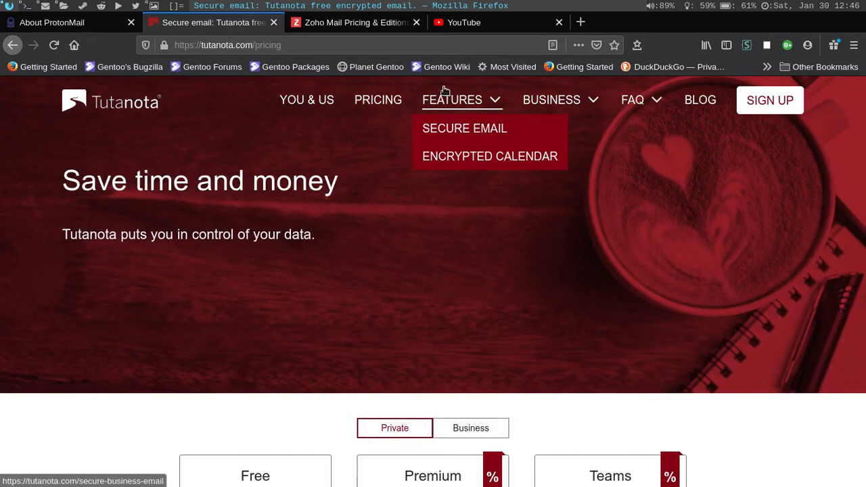
{"action": "mouse_move", "coordinate": [236, 33]}
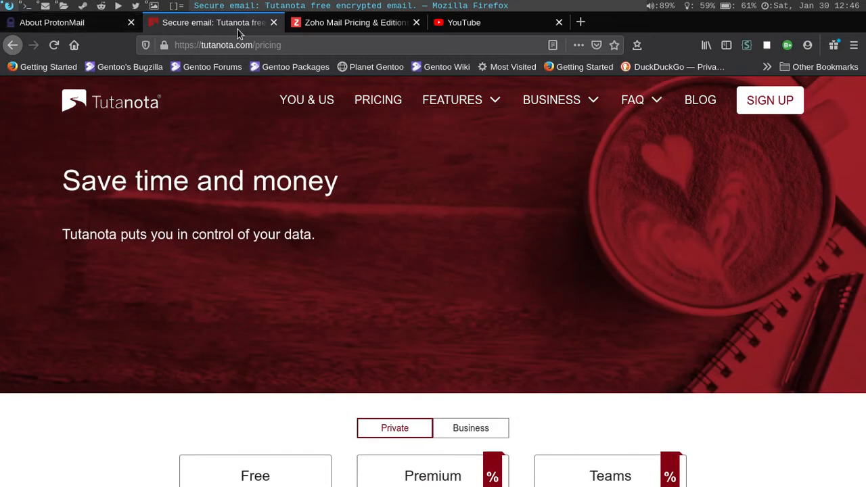
{"action": "mouse_move", "coordinate": [309, 290]}
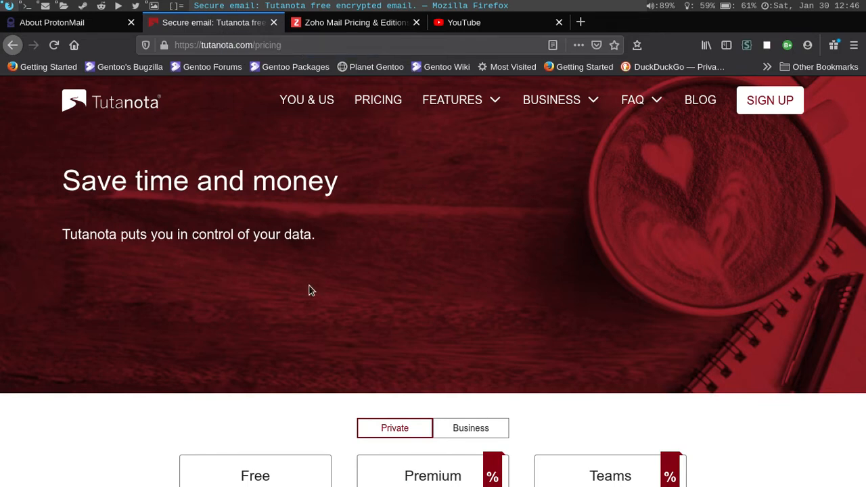
{"action": "mouse_move", "coordinate": [394, 283]}
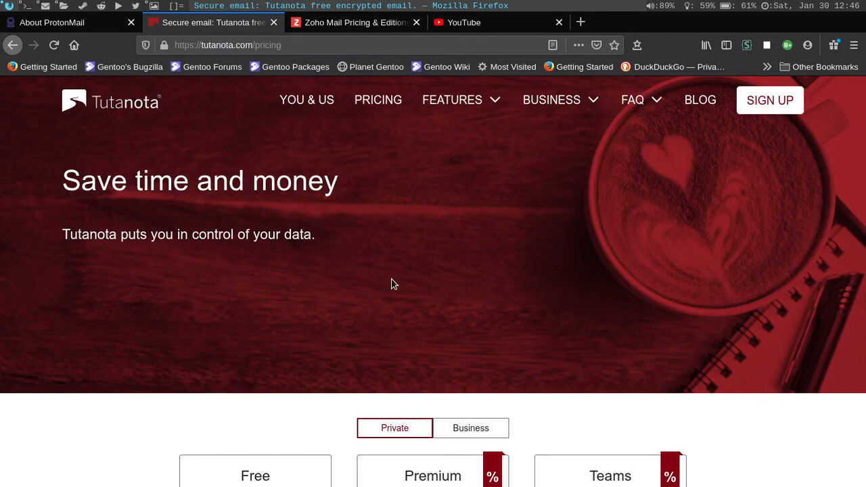